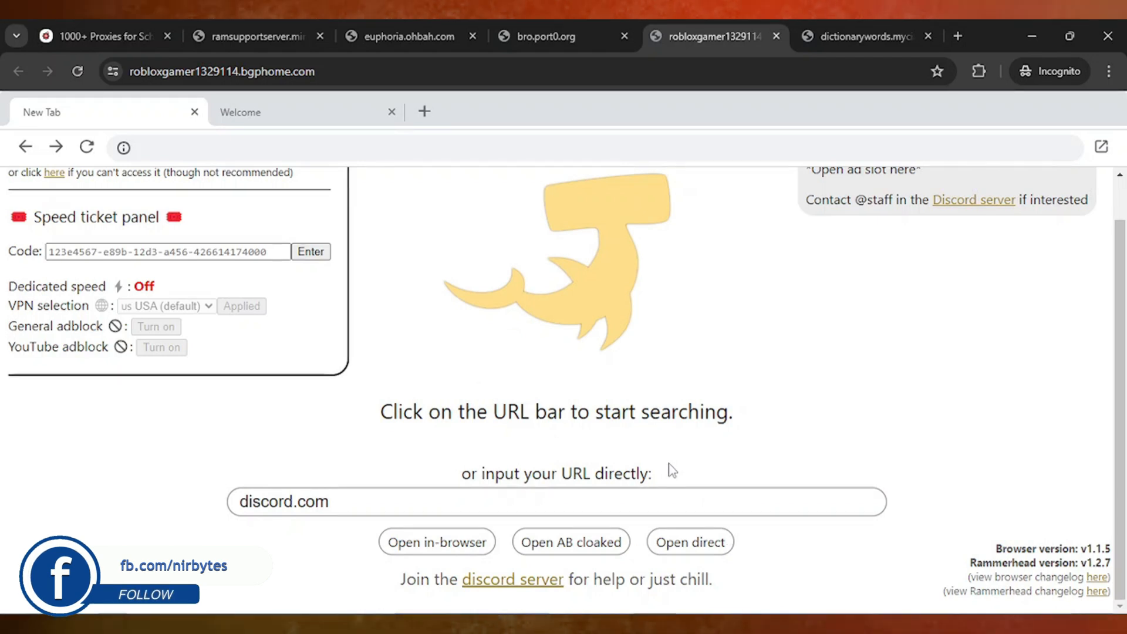
mouse_move(422, 357)
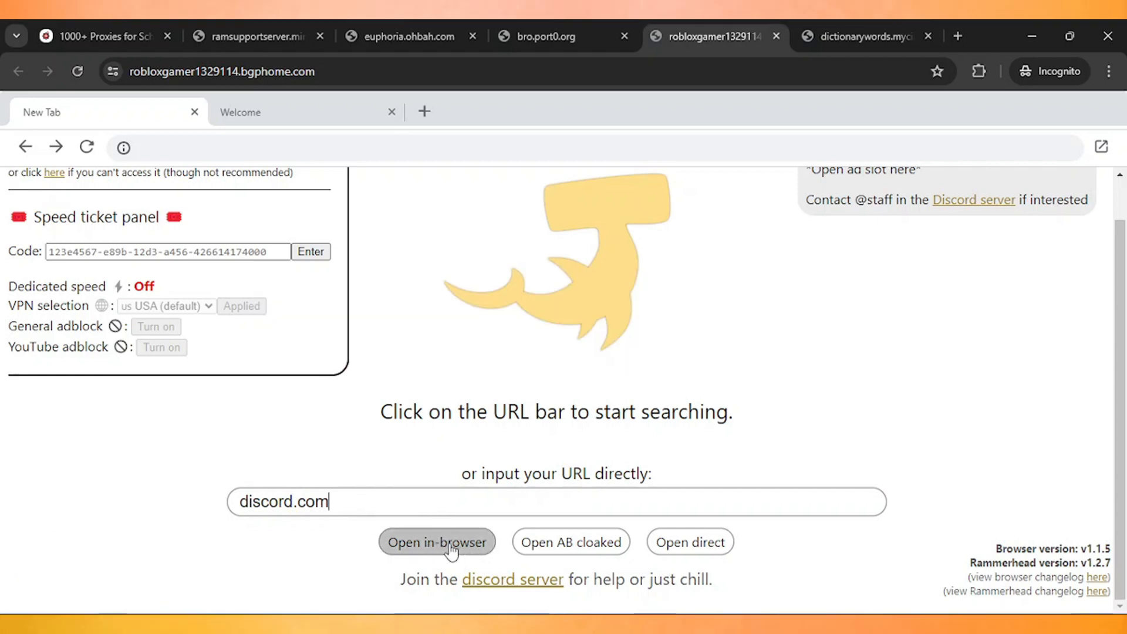
Launch discord.com in the proxy's in-browser view and scroll down through its feature sections
left_click(437, 543)
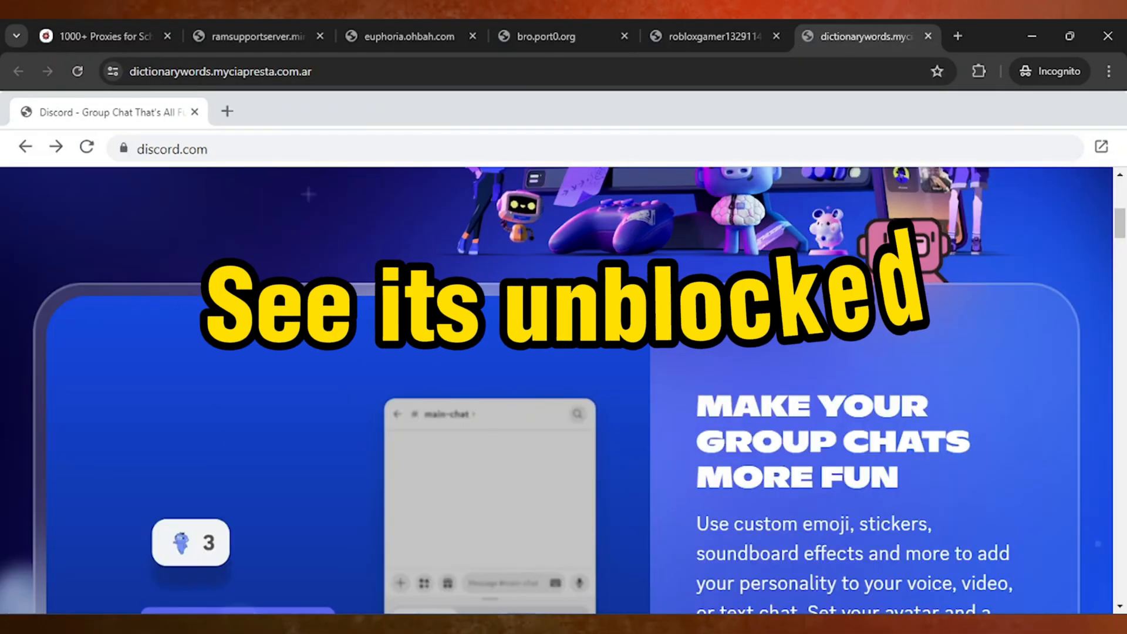
scroll("down", 3)
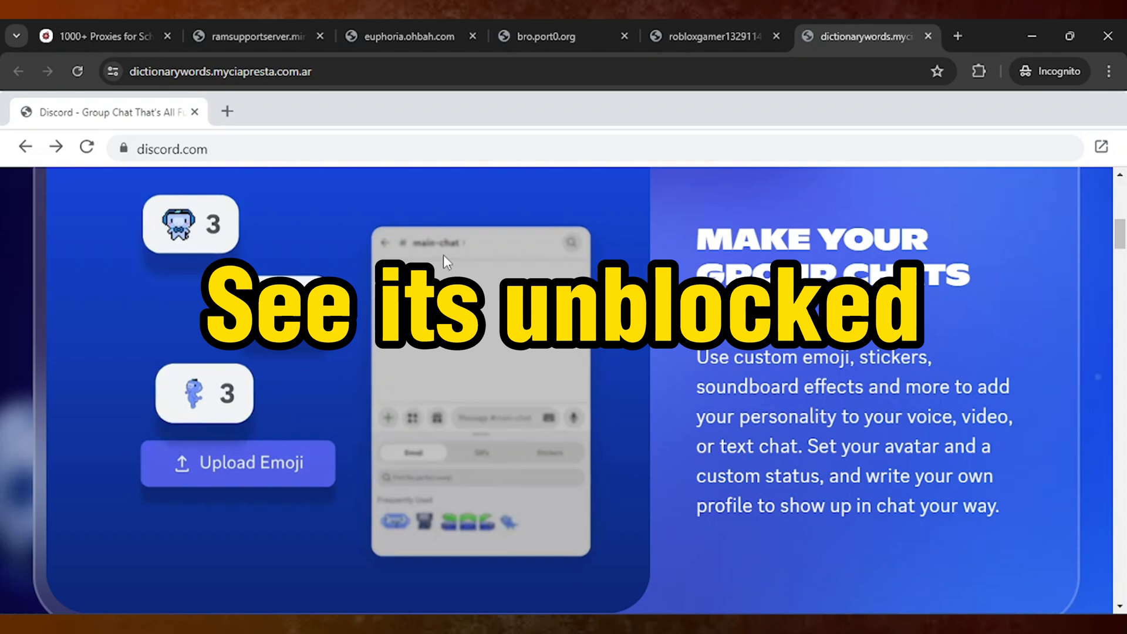
scroll("down", 3)
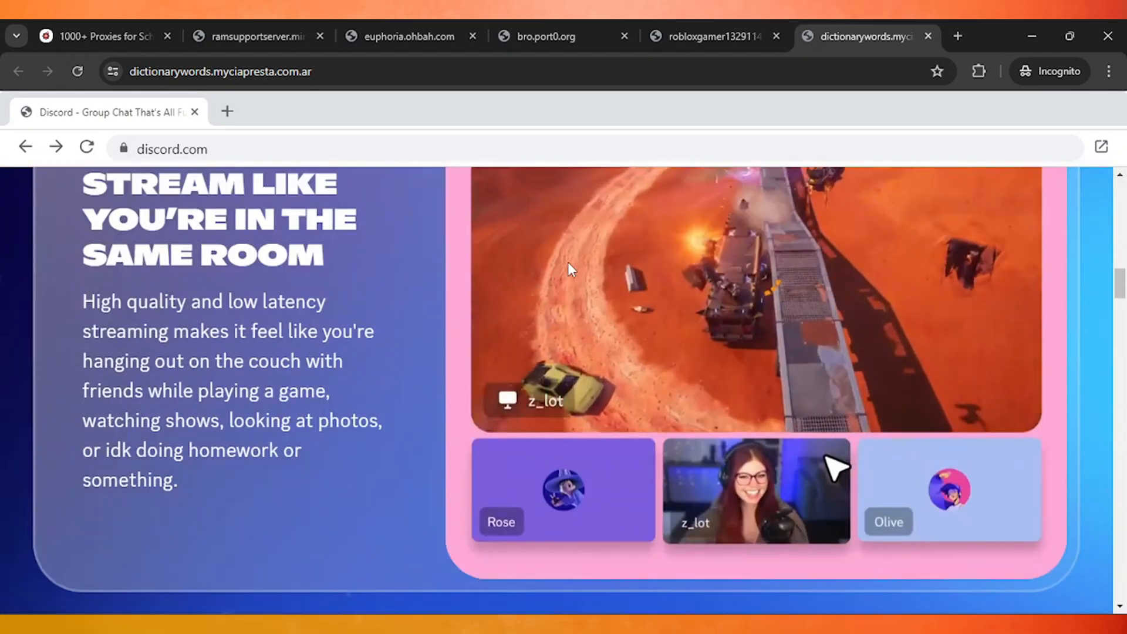
scroll("down", 3)
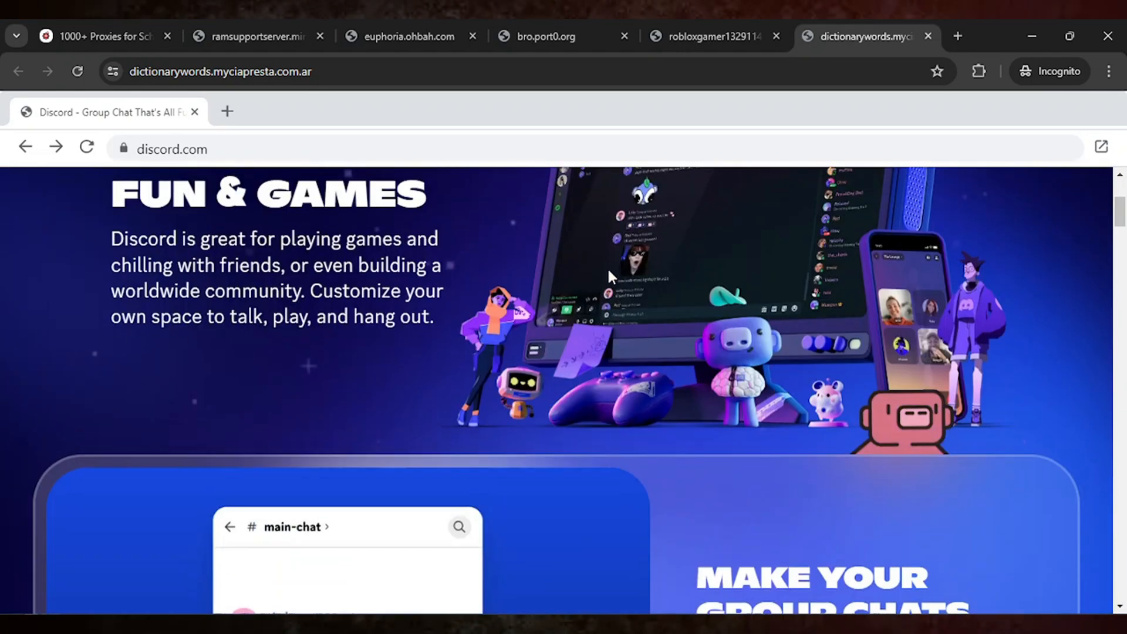
Revisit the bro.port0.org, Discord-loaded, and ramsupportserver proxy tabs, then return to the nirbytes article
left_click(547, 35)
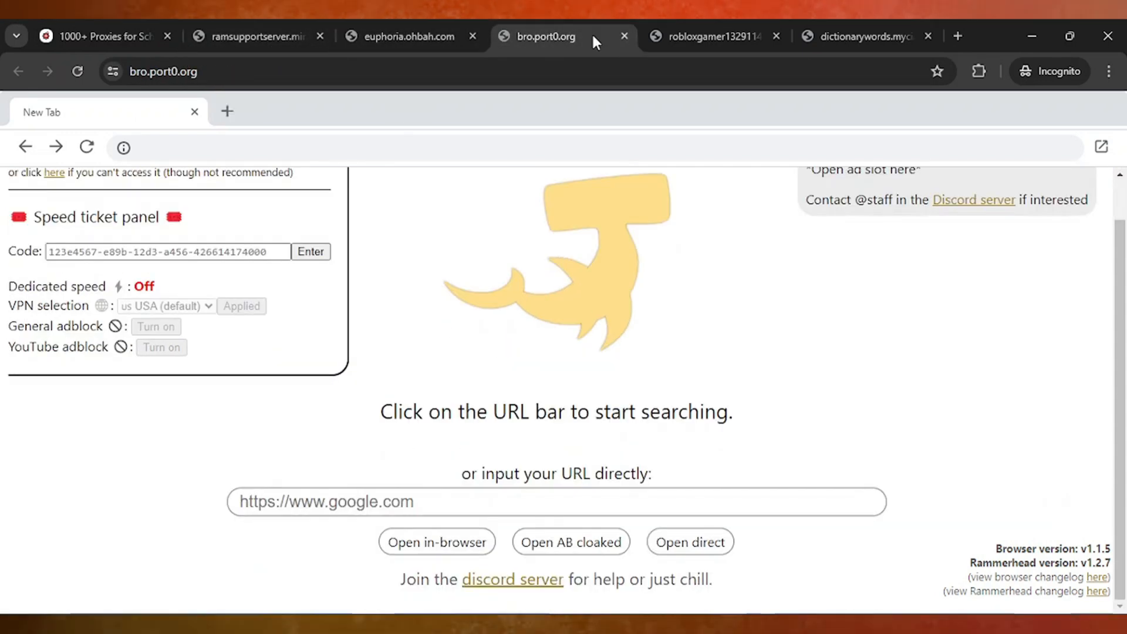
left_click(714, 36)
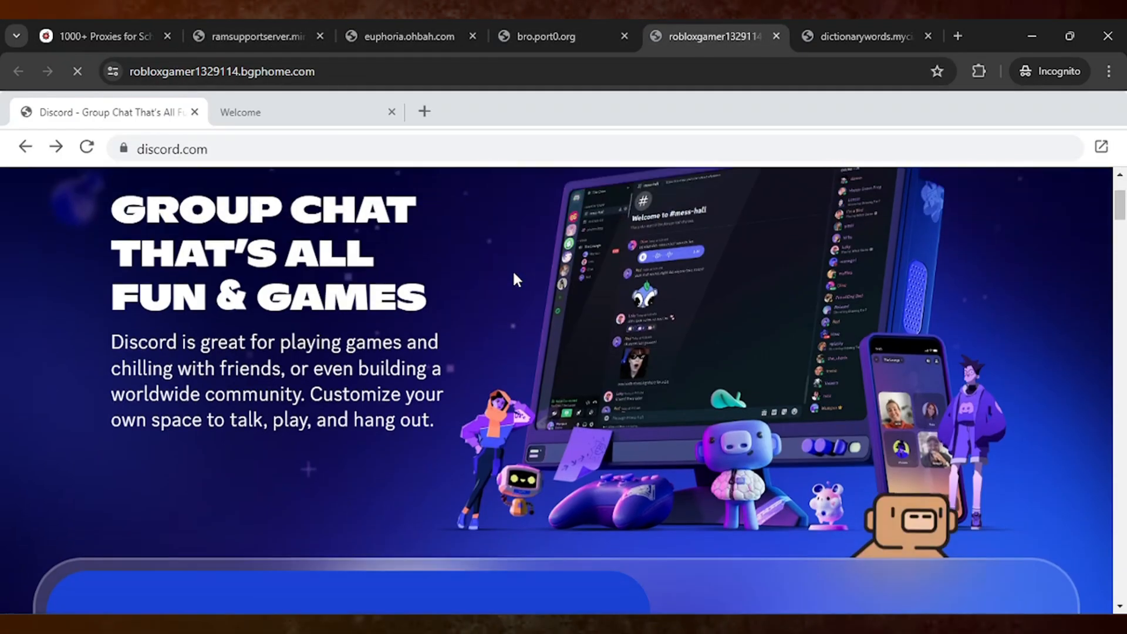
left_click(251, 35)
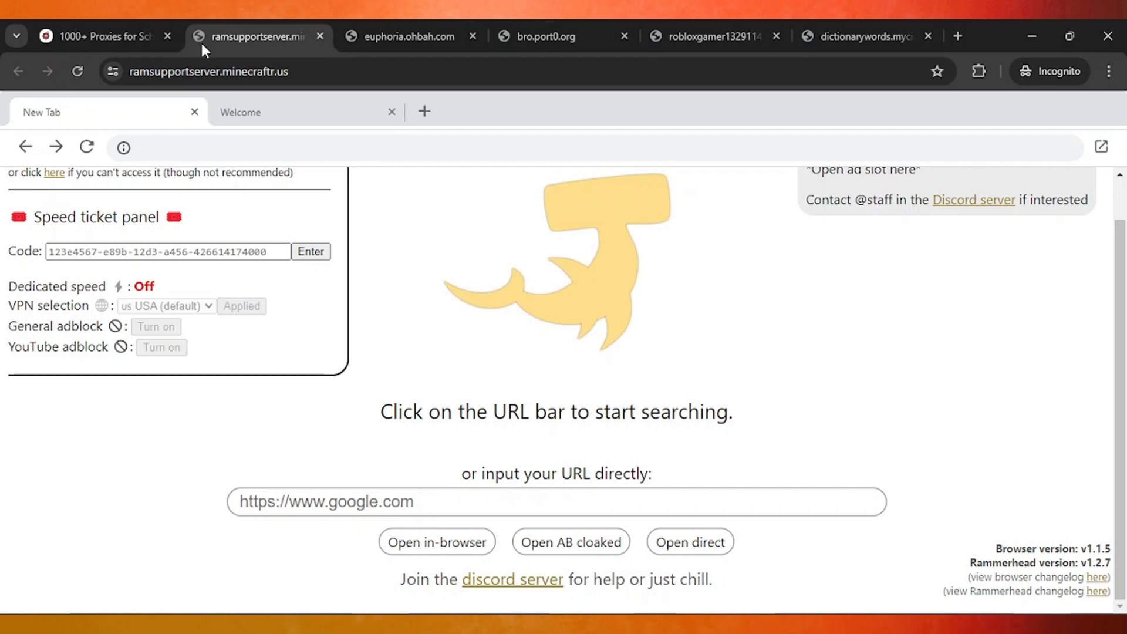
left_click(94, 36)
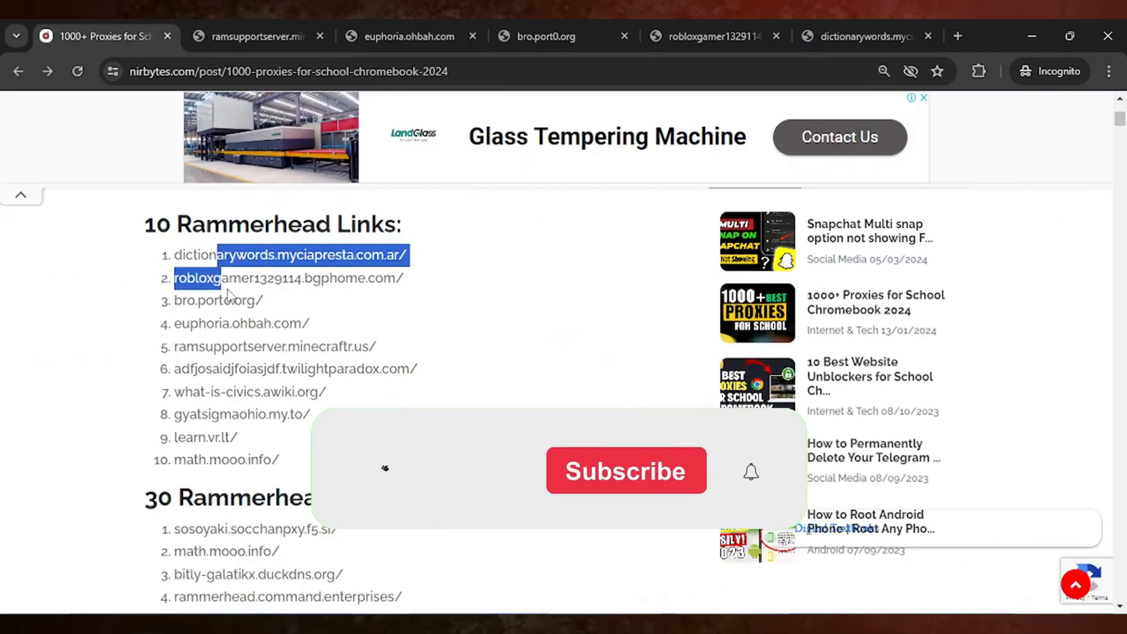